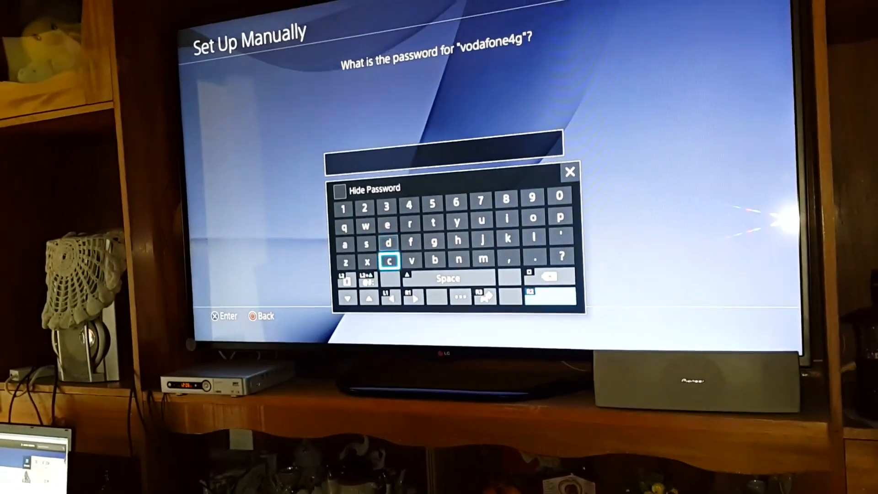
Step: Enter the vodafone4g Wi-Fi password and confirm with OK to start the network check
{"action": "left_click", "coordinate": [389, 261]}
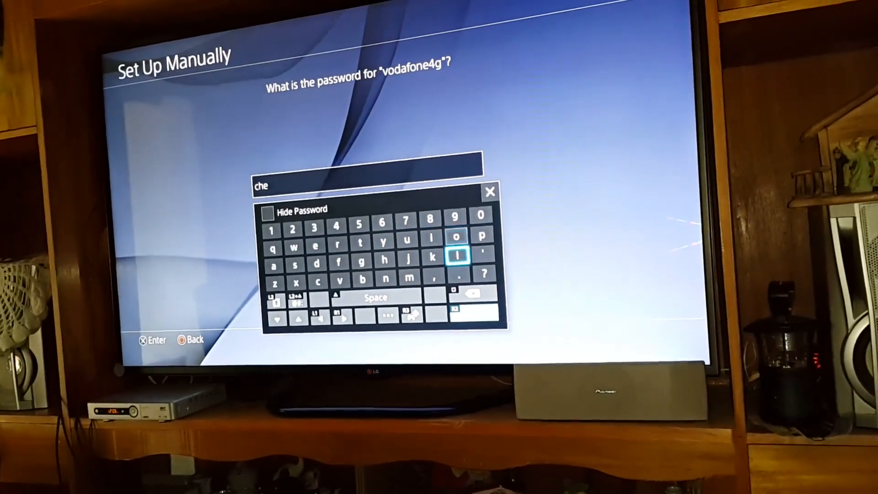
{"action": "left_click", "coordinate": [301, 267]}
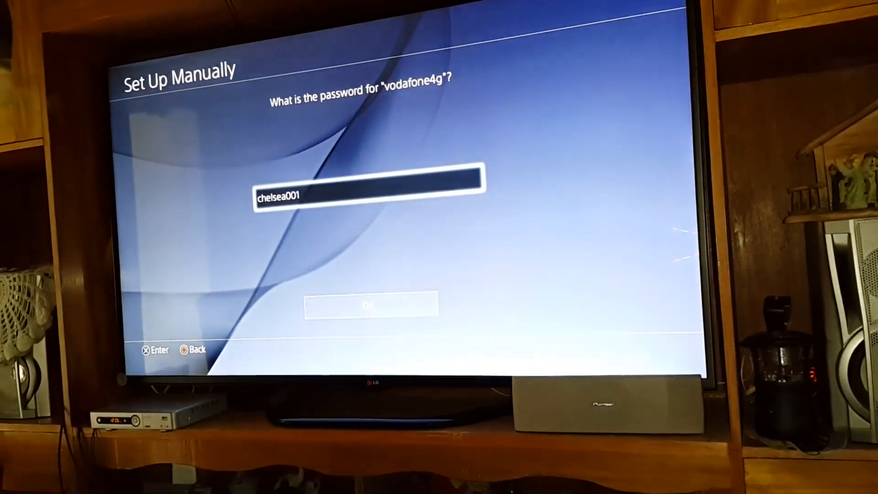
{"action": "left_click", "coordinate": [369, 307]}
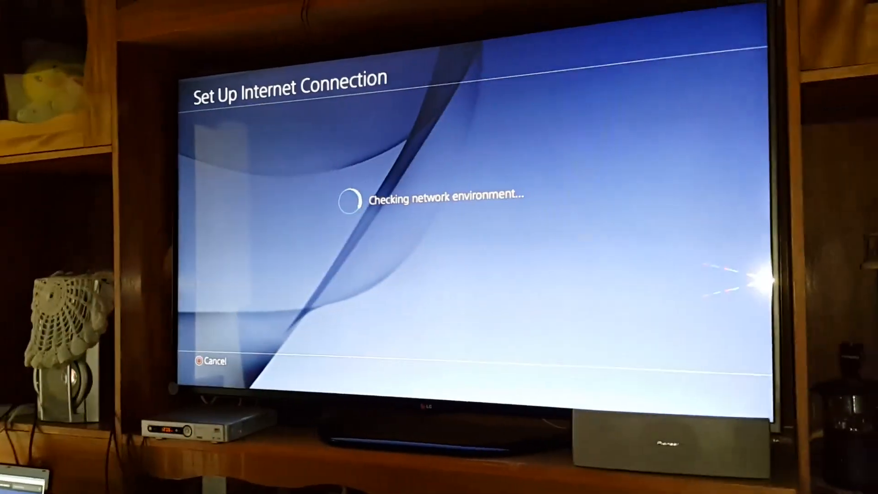